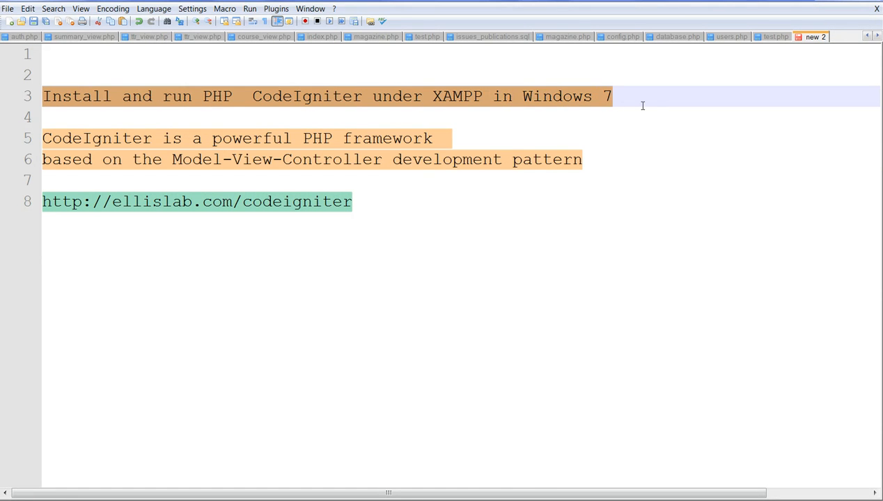
mouse_move(578, 109)
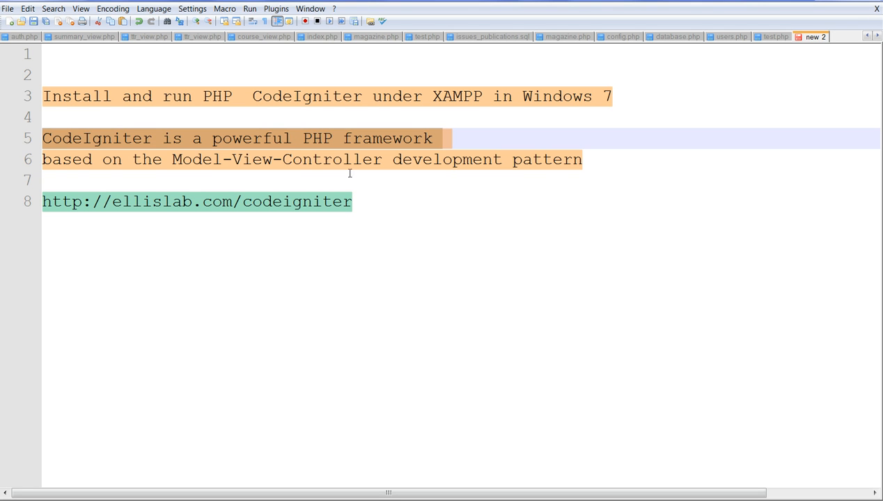
mouse_move(454, 185)
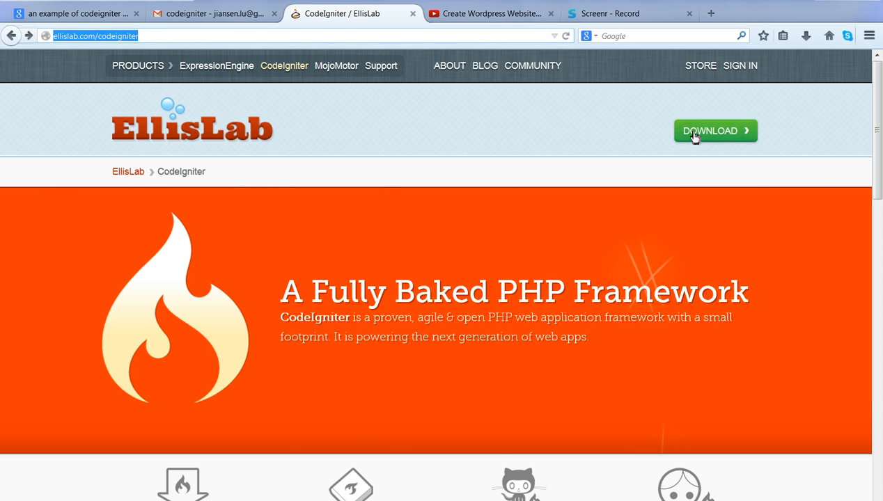
mouse_move(633, 218)
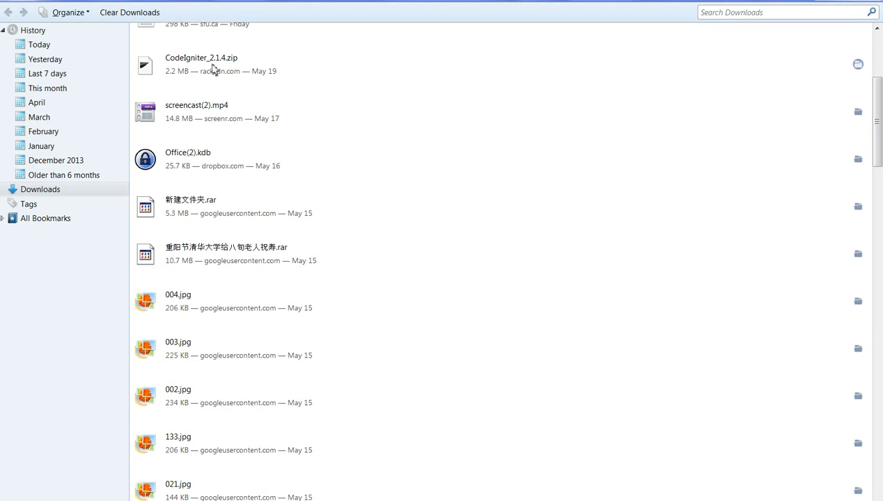
mouse_move(262, 63)
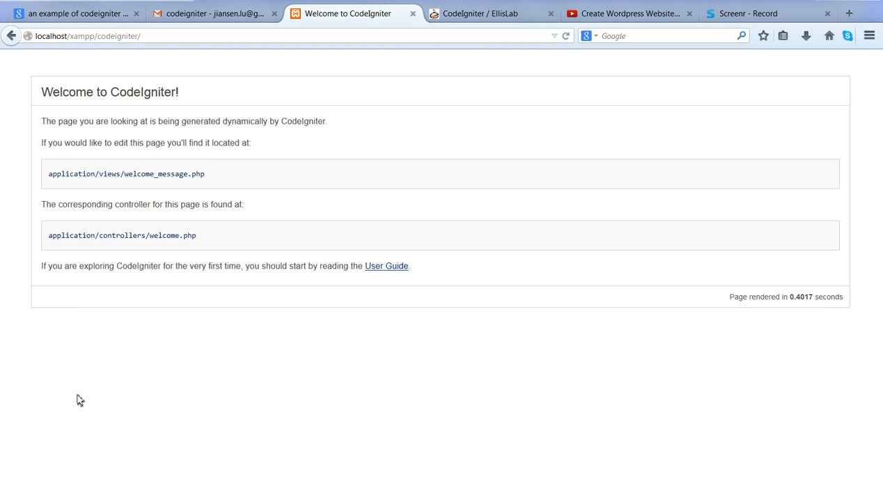
click(75, 38)
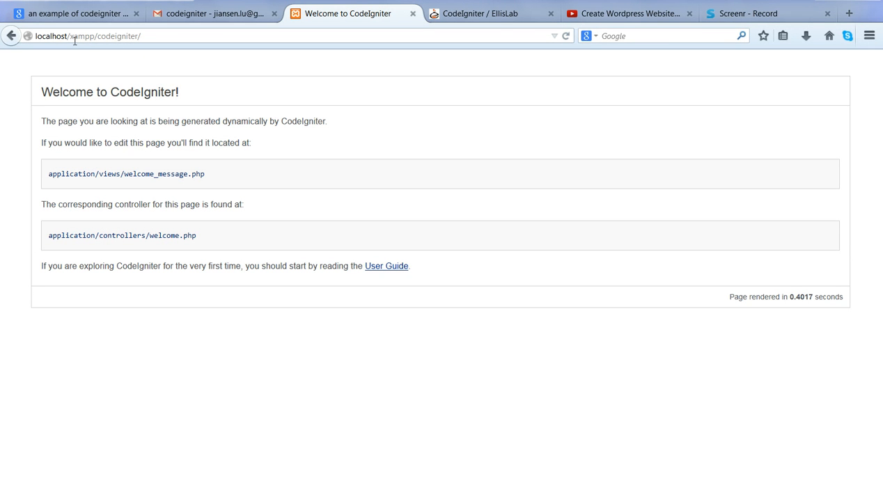
double_click(93, 36)
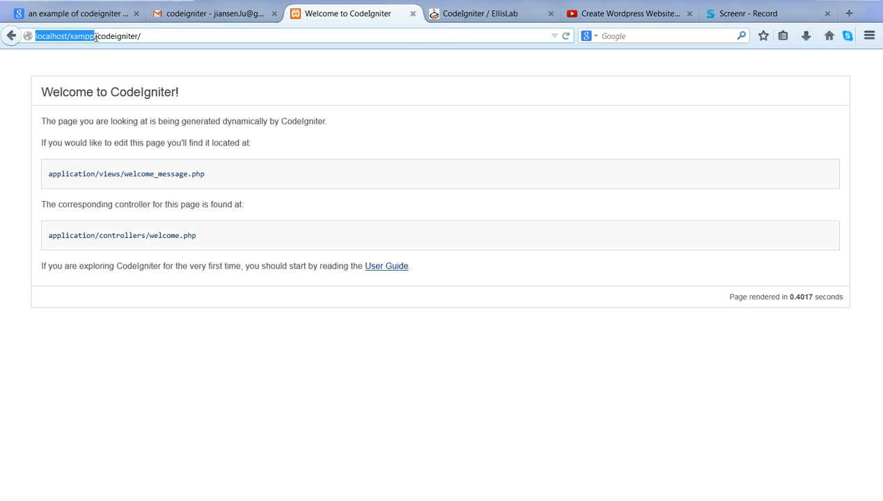
double_click(114, 36)
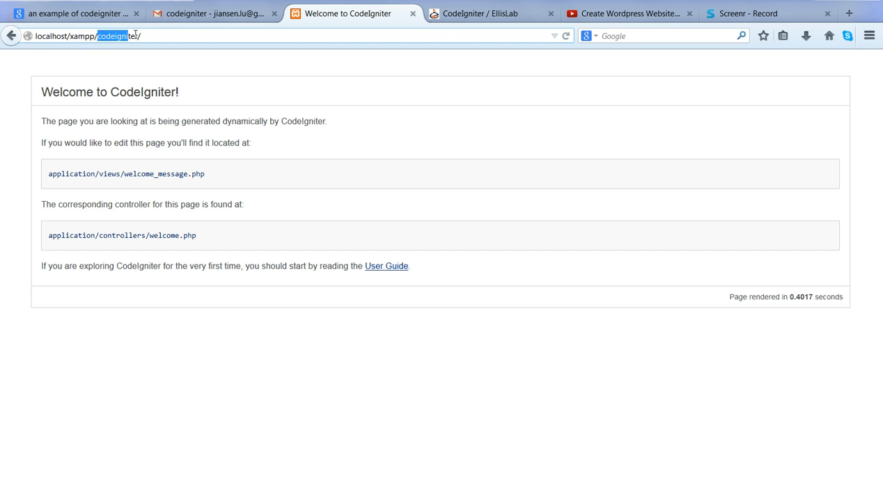
double_click(122, 36)
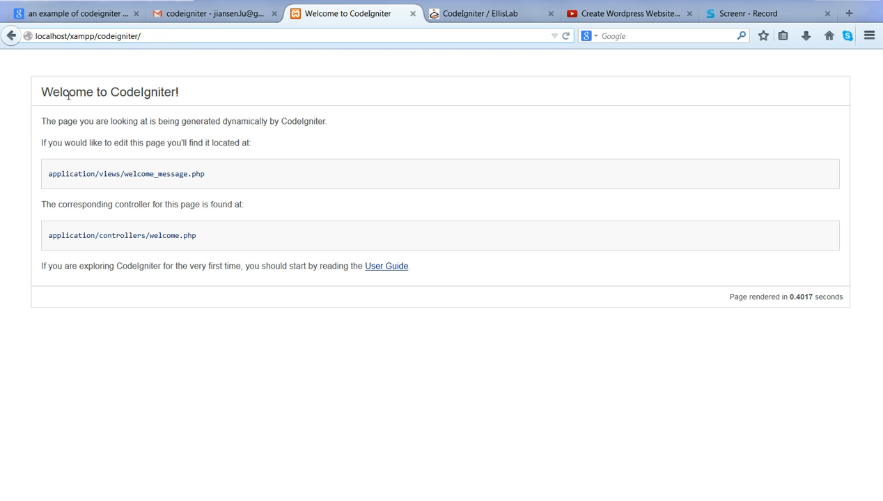
drag(42, 91, 204, 173)
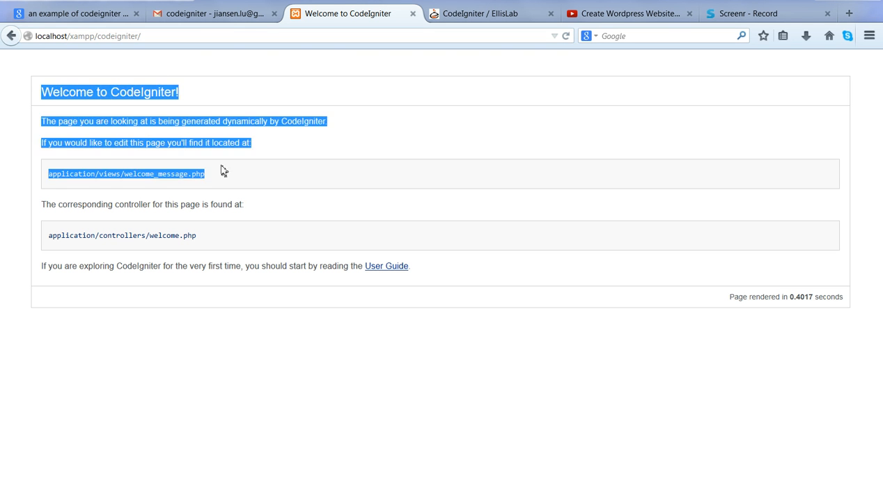
click(145, 82)
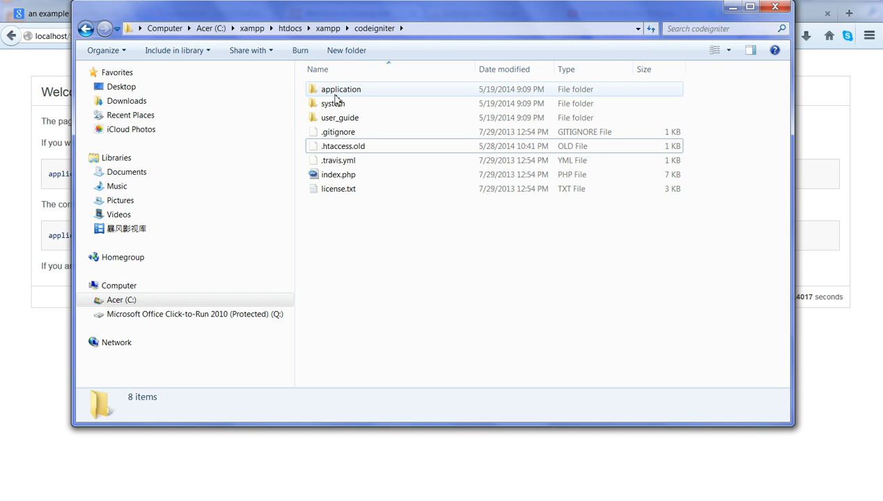
mouse_move(327, 117)
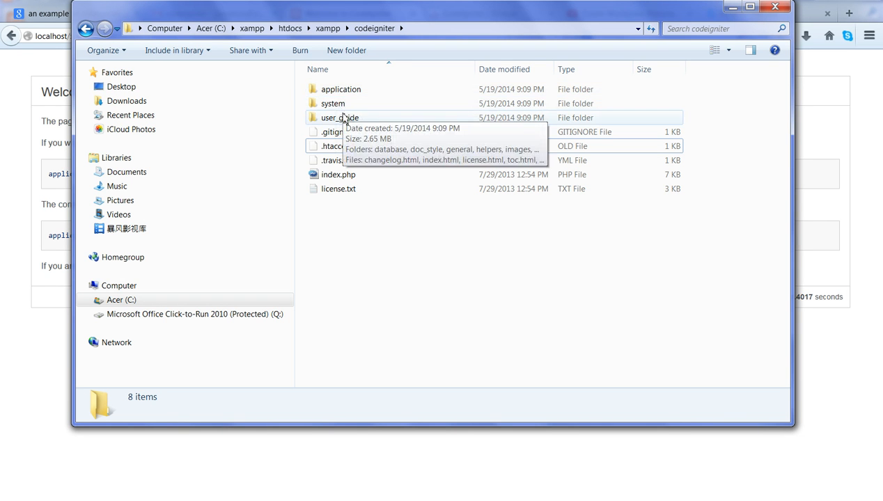
mouse_move(333, 103)
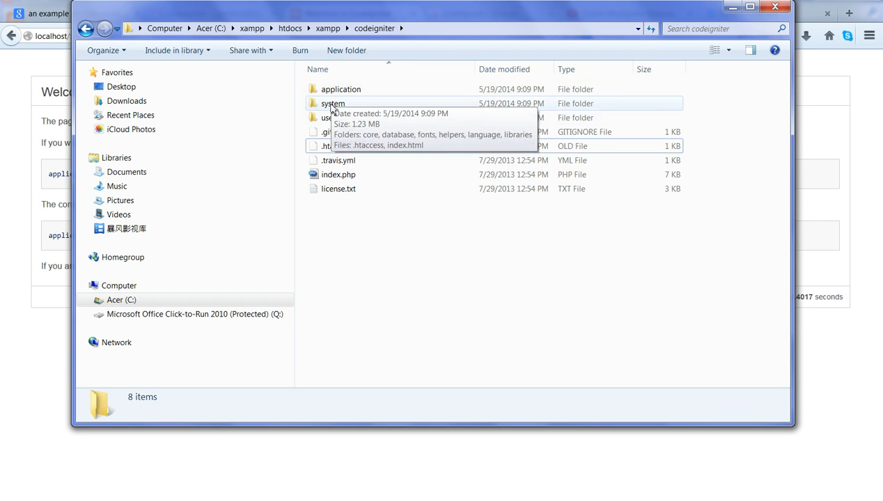
Browse to application\config and open database.php, showing localhost, root and database 'test'
double_click(342, 89)
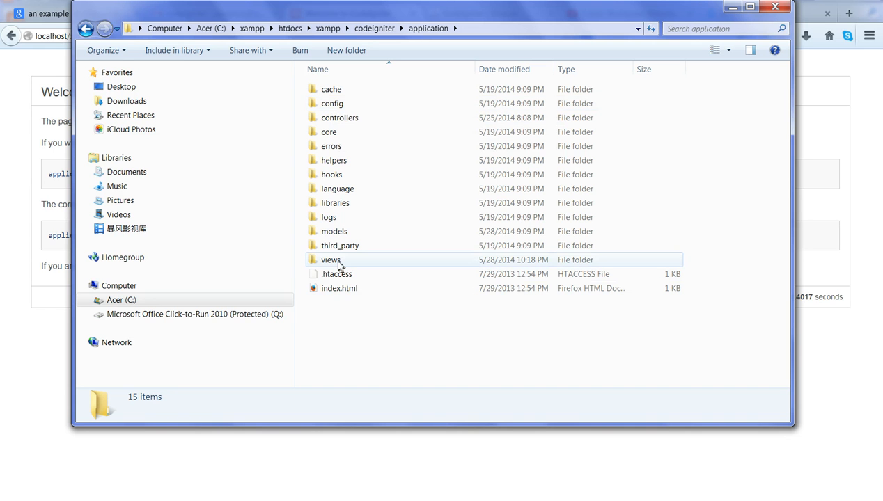
mouse_move(339, 261)
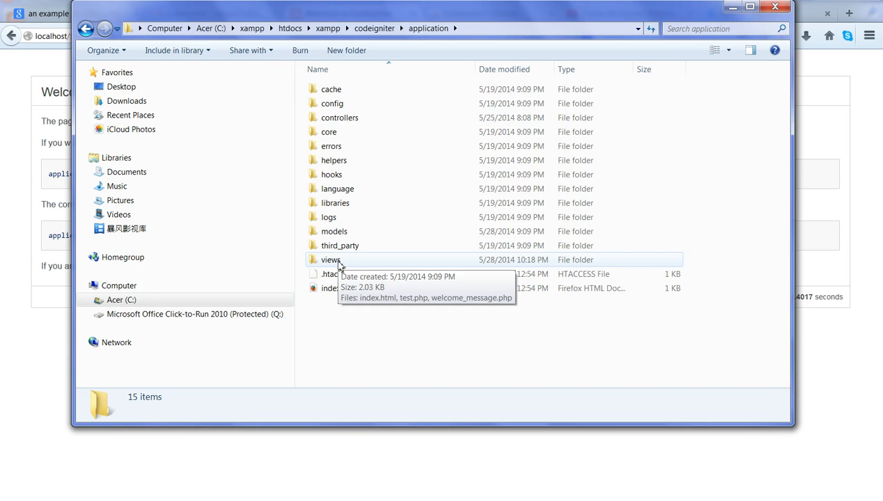
mouse_move(352, 117)
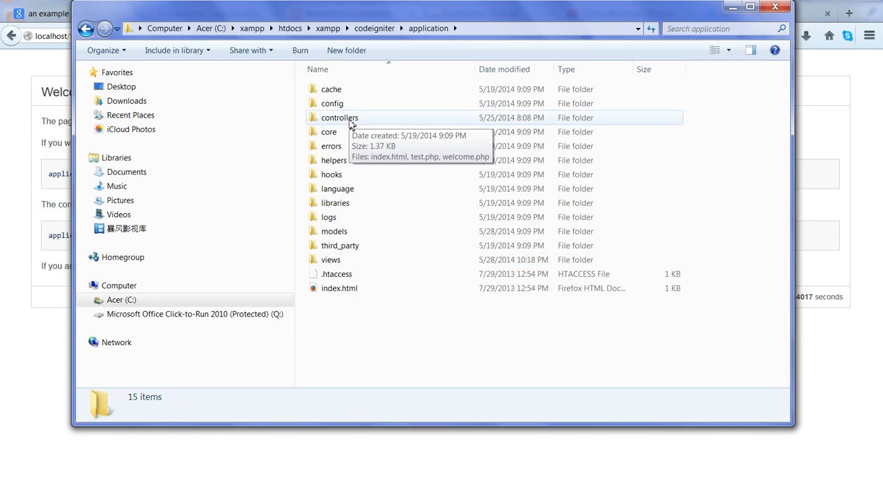
mouse_move(348, 229)
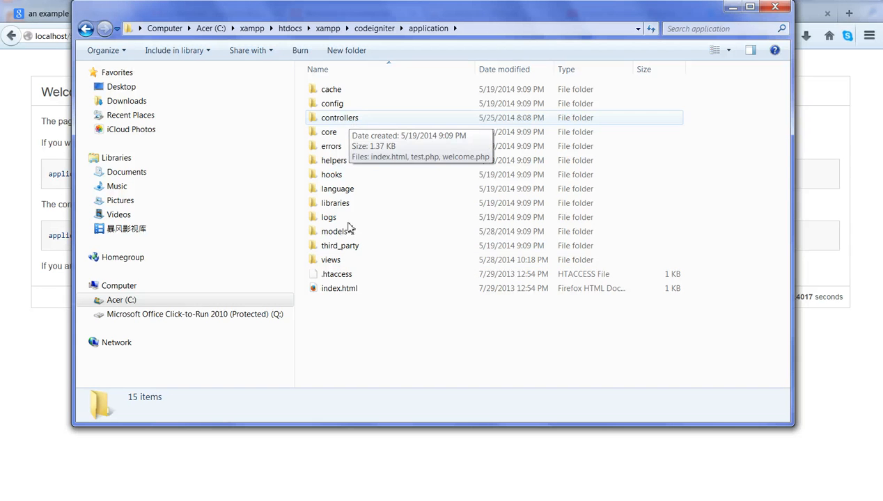
mouse_move(346, 231)
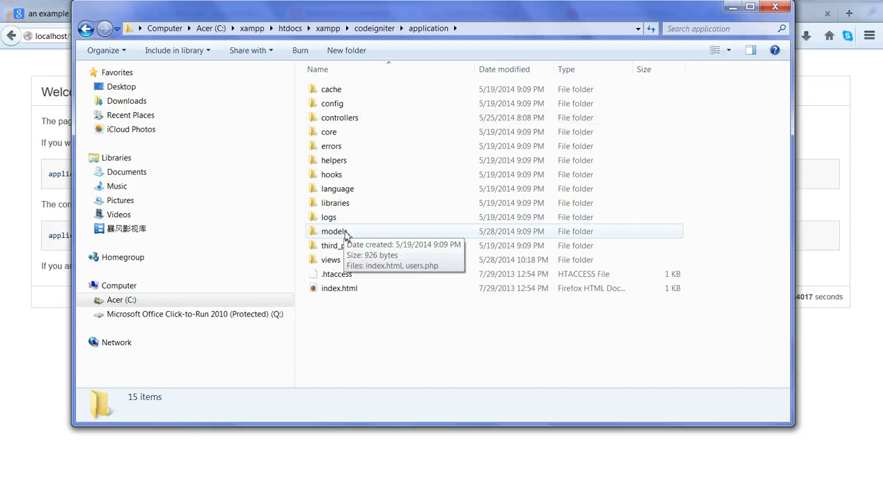
mouse_move(350, 231)
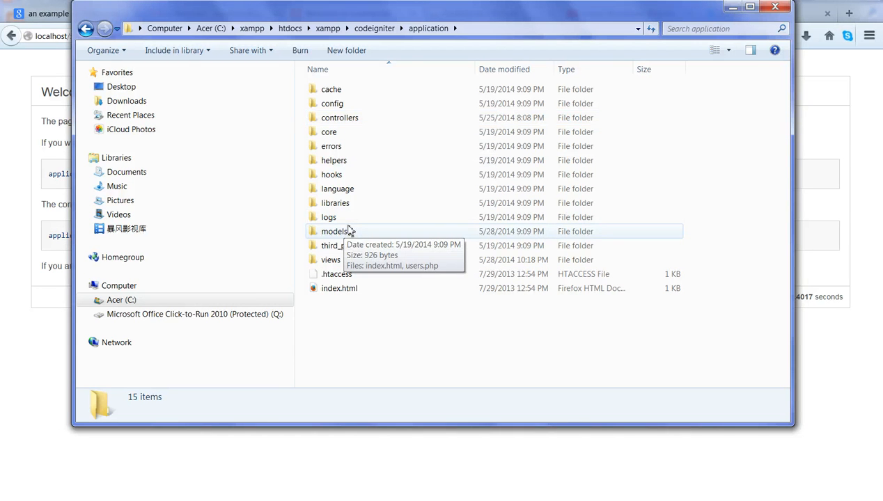
double_click(332, 103)
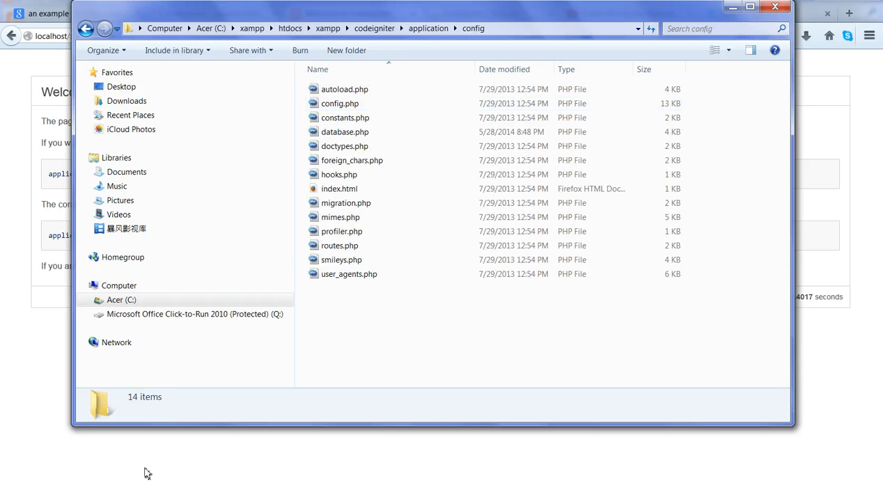
click(344, 132)
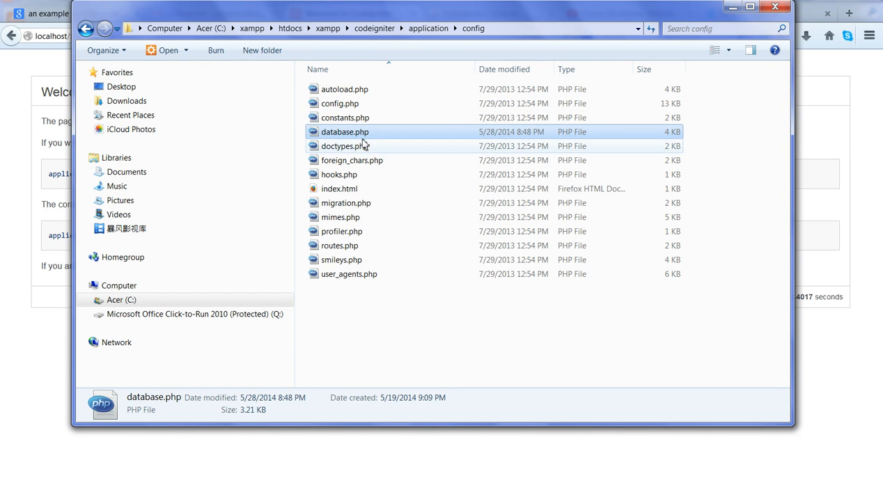
mouse_move(433, 180)
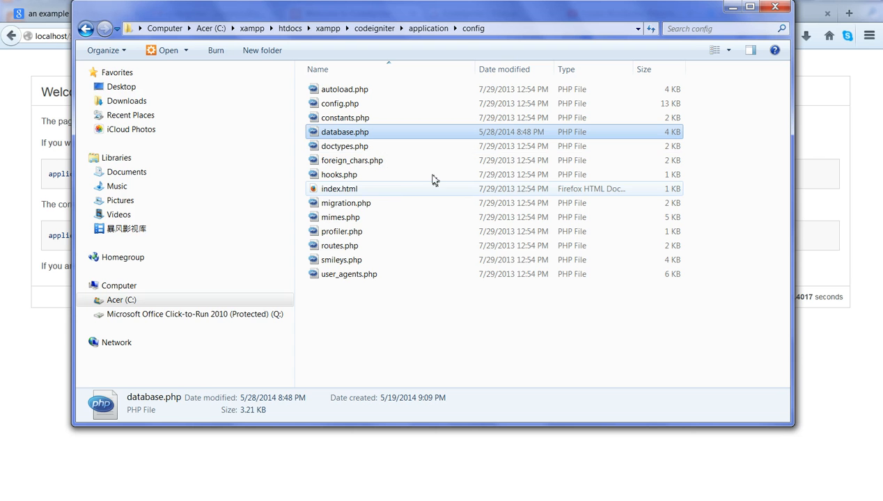
mouse_move(344, 132)
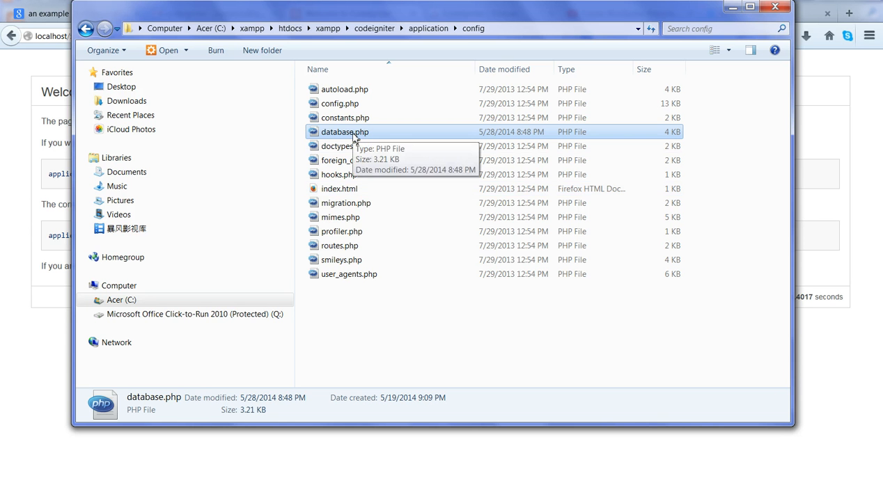
double_click(343, 131)
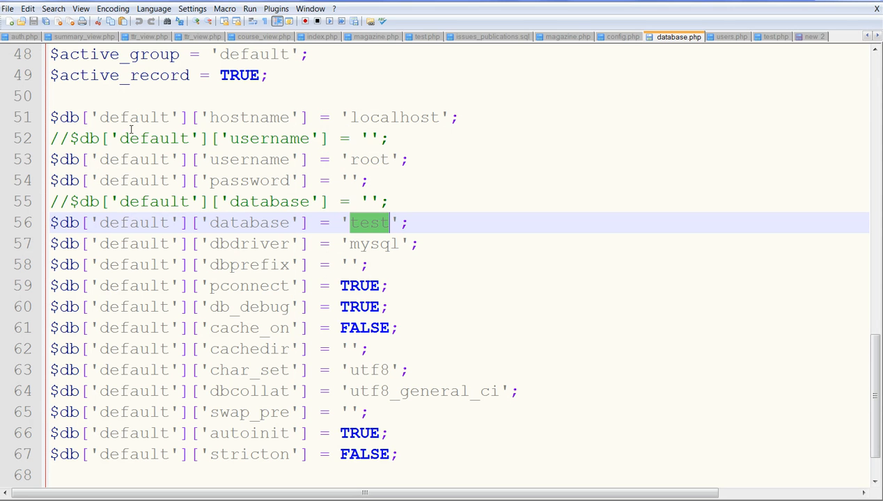
mouse_move(313, 122)
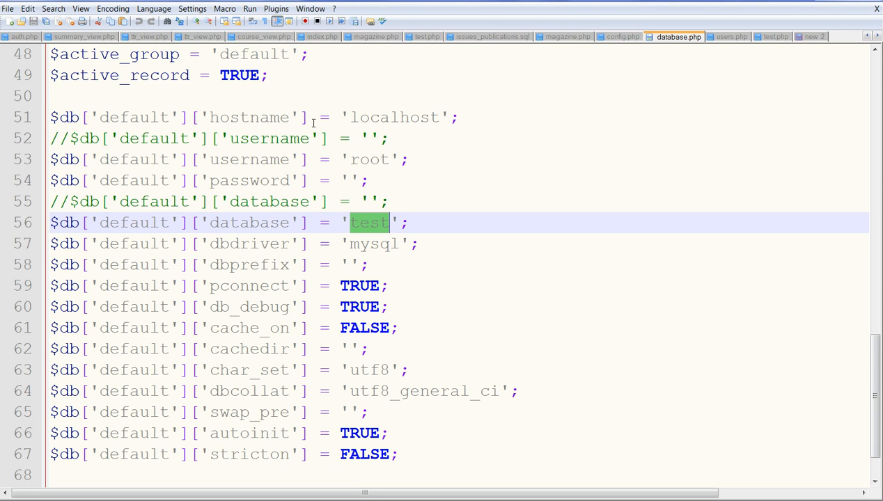
mouse_move(217, 160)
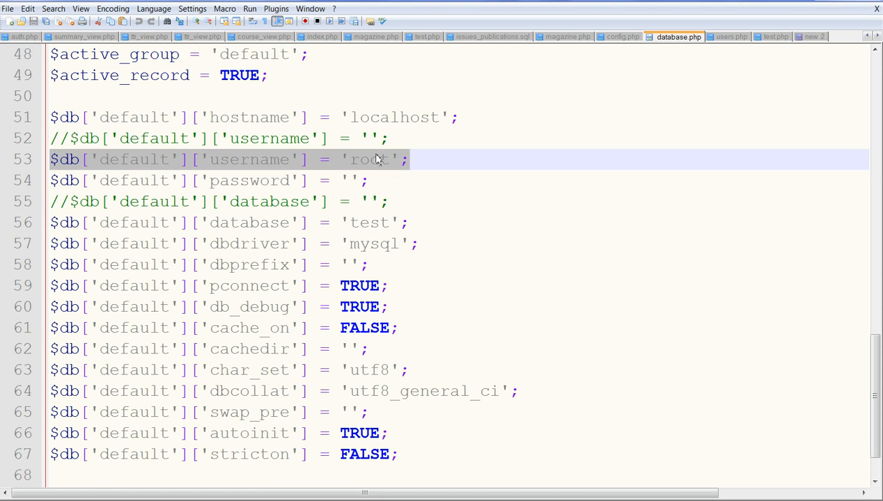
double_click(368, 160)
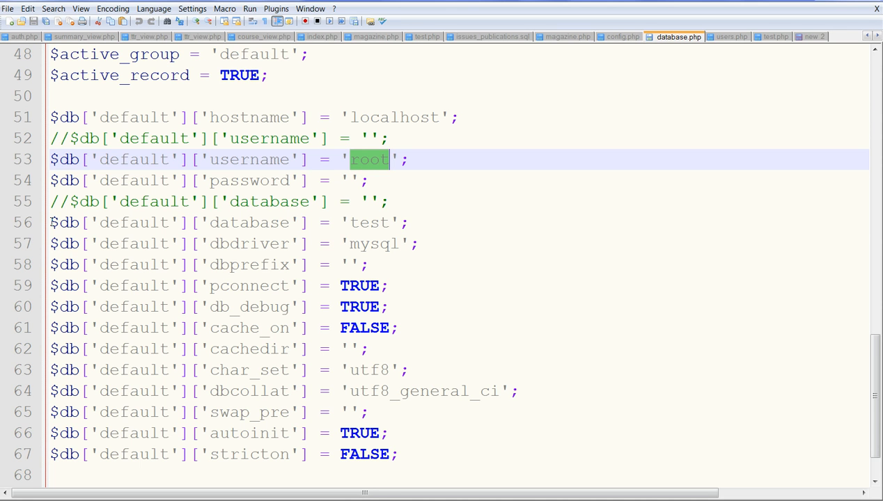
click(382, 222)
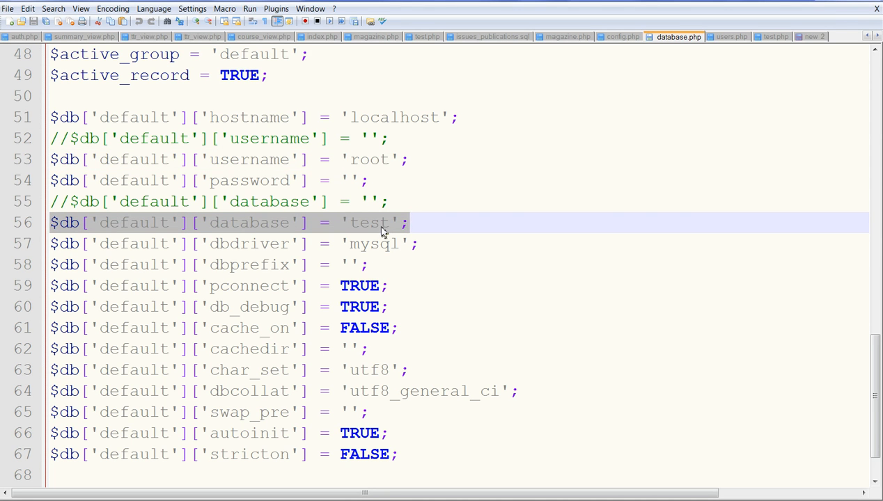
mouse_move(371, 226)
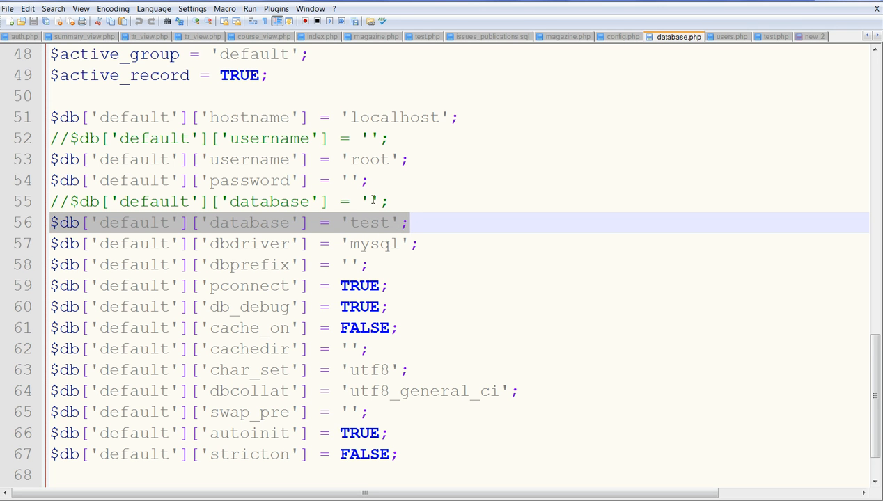
mouse_move(339, 223)
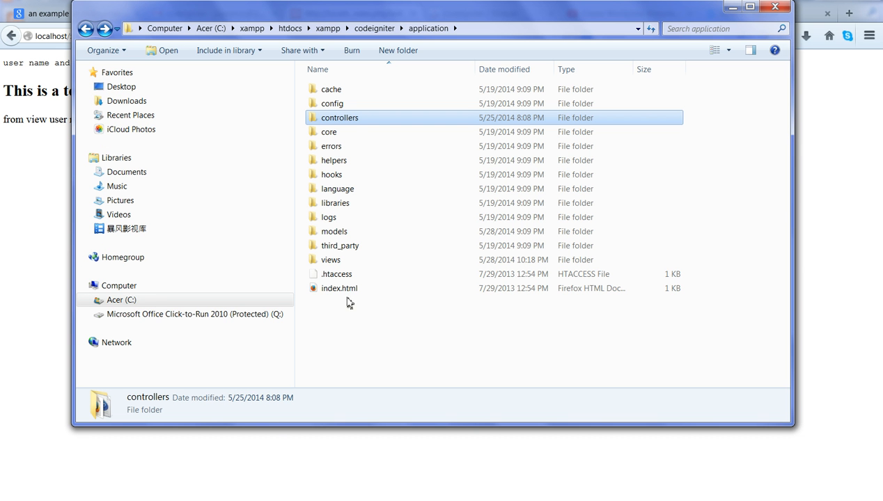
mouse_move(364, 123)
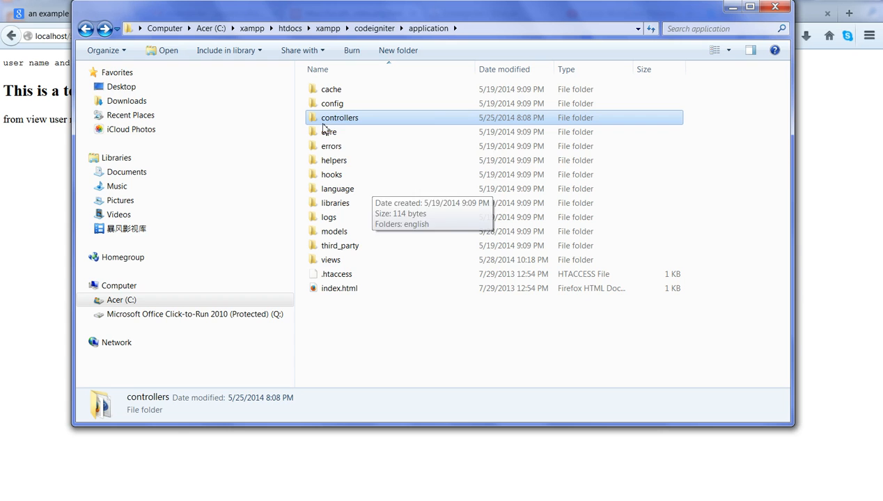
mouse_move(344, 123)
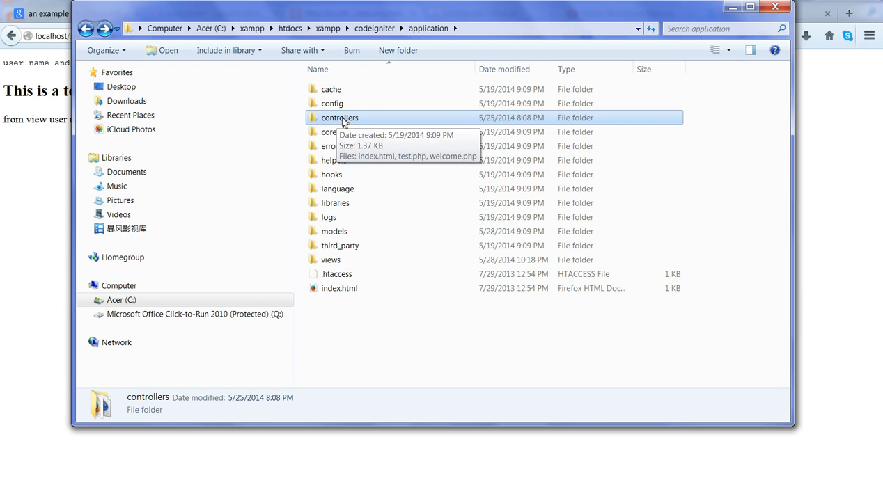
mouse_move(340, 261)
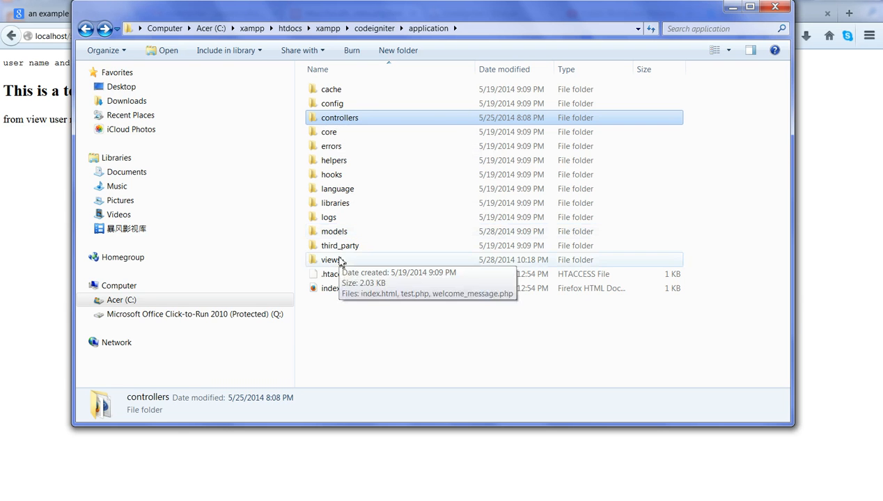
mouse_move(345, 123)
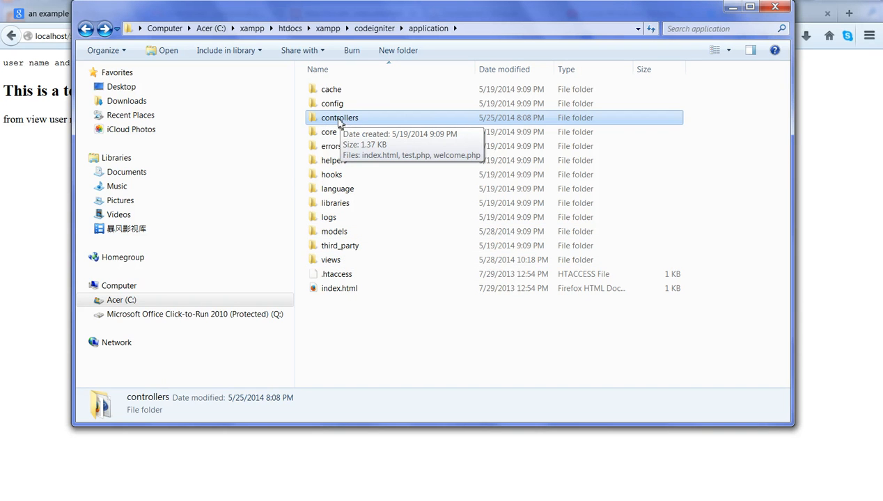
Open the application's controllers folder, showing index.html, test.php and welcome.php
double_click(338, 117)
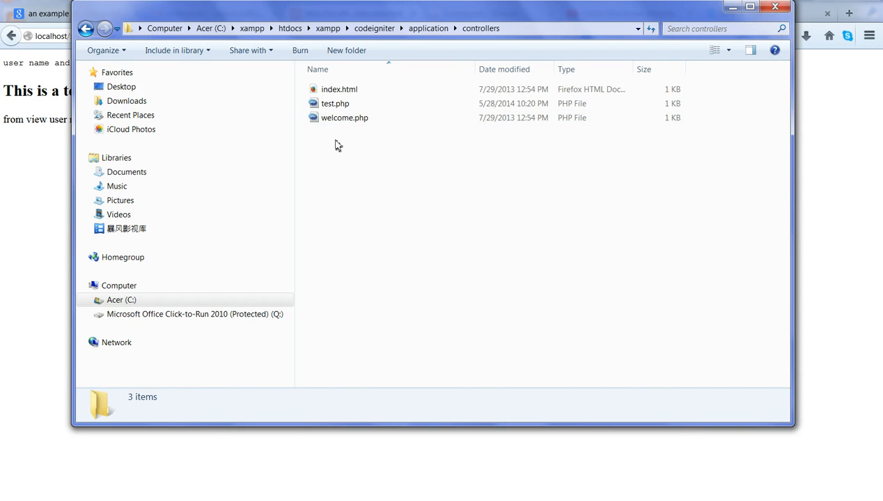
click(344, 118)
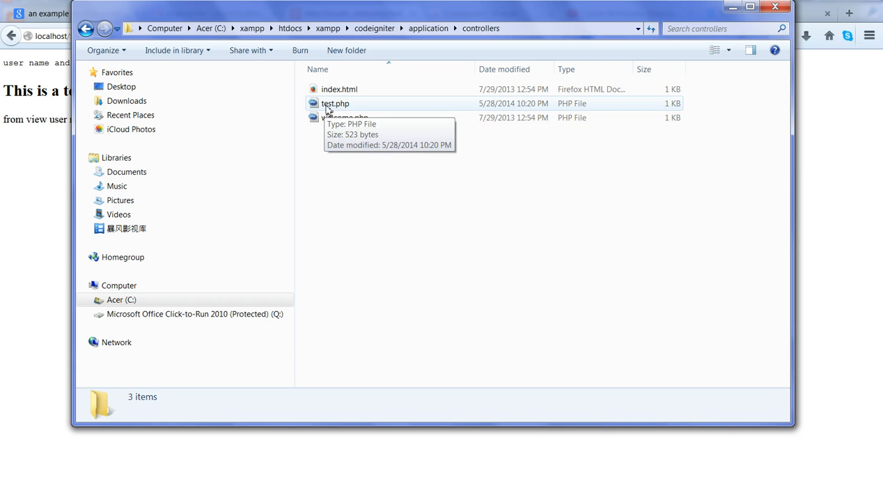
mouse_move(333, 109)
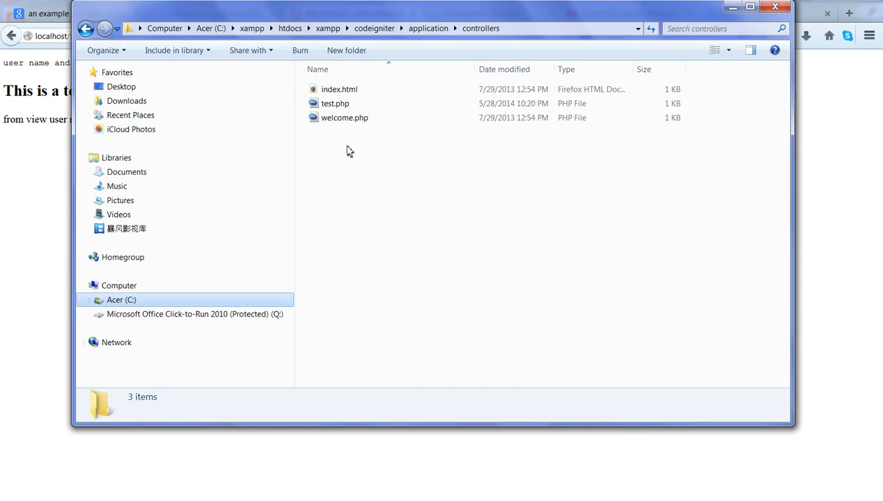
Open test.php with Notepad++ and highlight the Test class and its CI_Controller parent
right_click(335, 103)
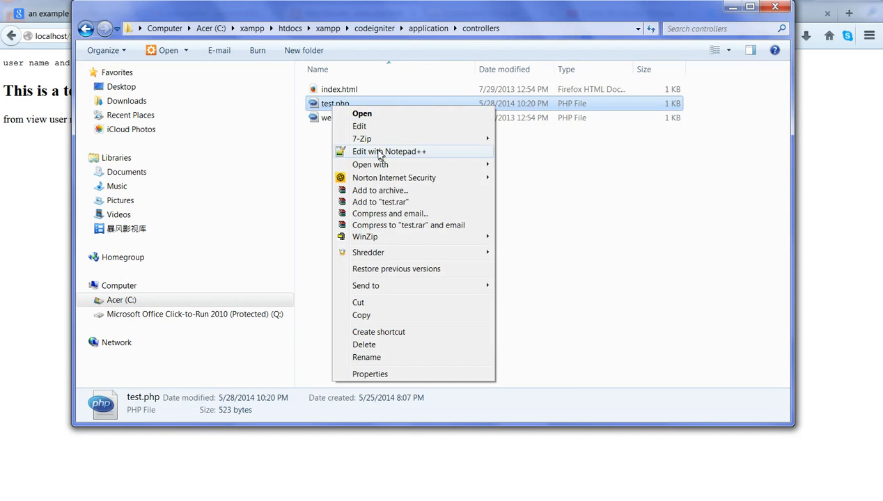
click(389, 151)
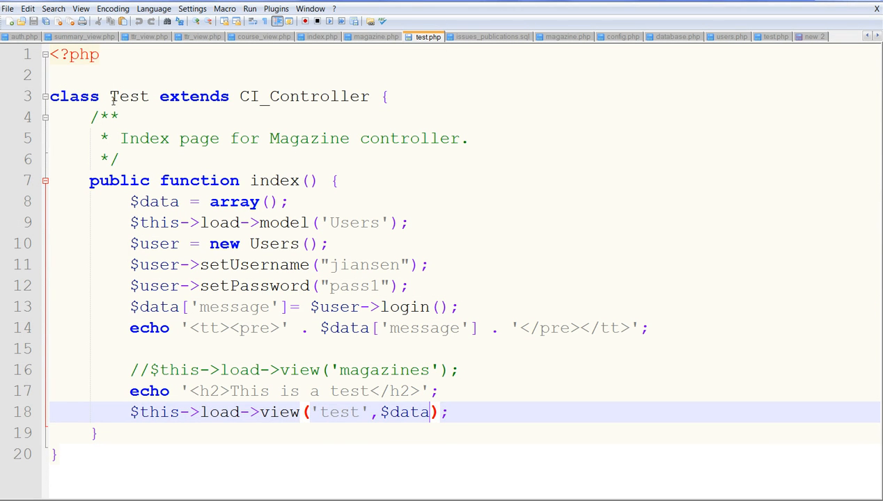
double_click(129, 96)
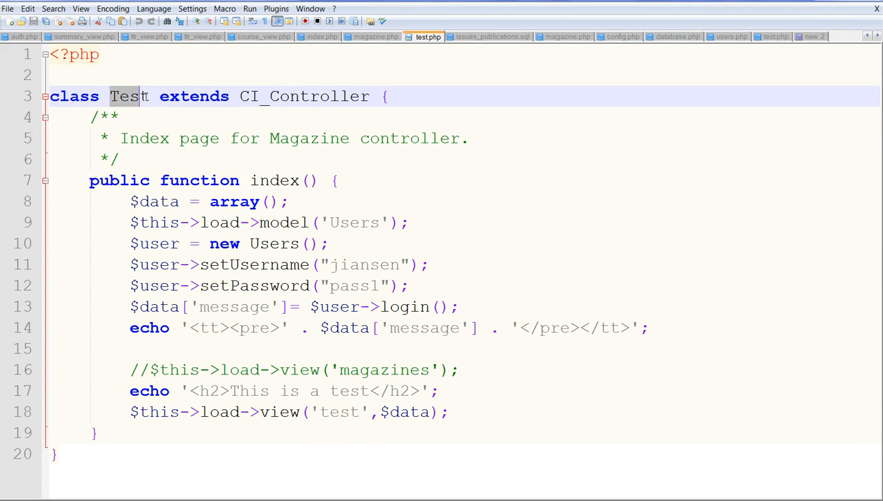
double_click(129, 97)
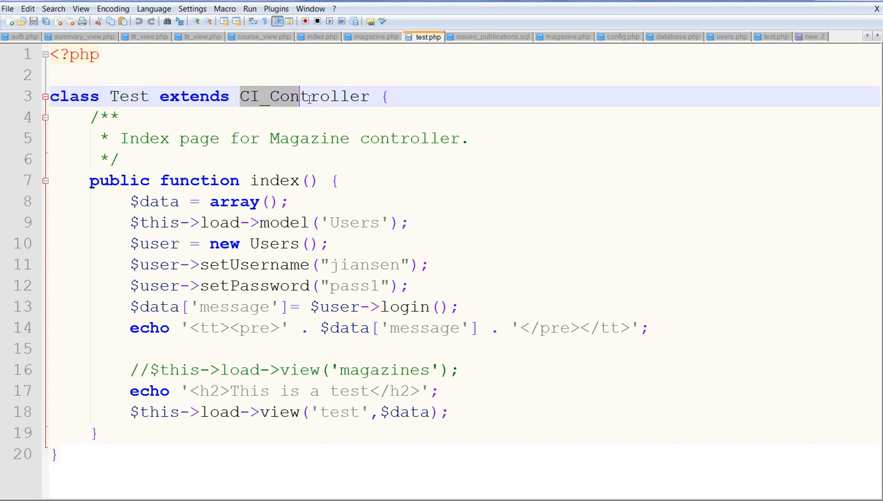
double_click(303, 96)
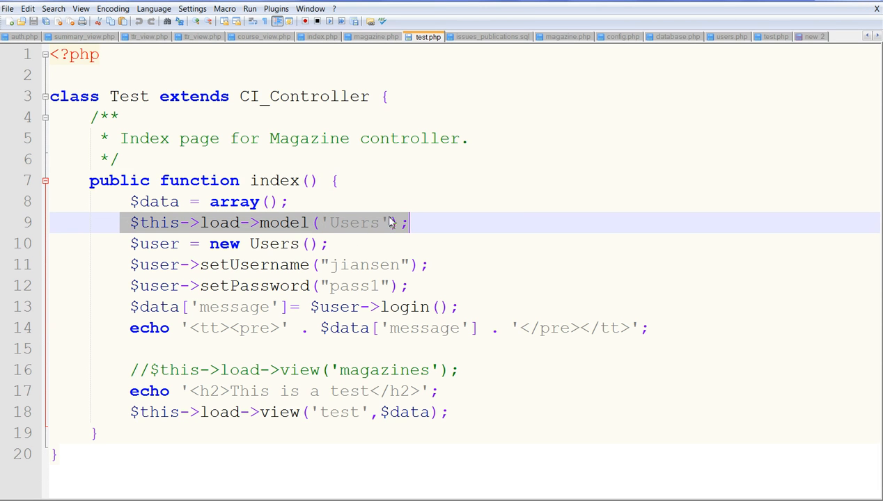
mouse_move(396, 226)
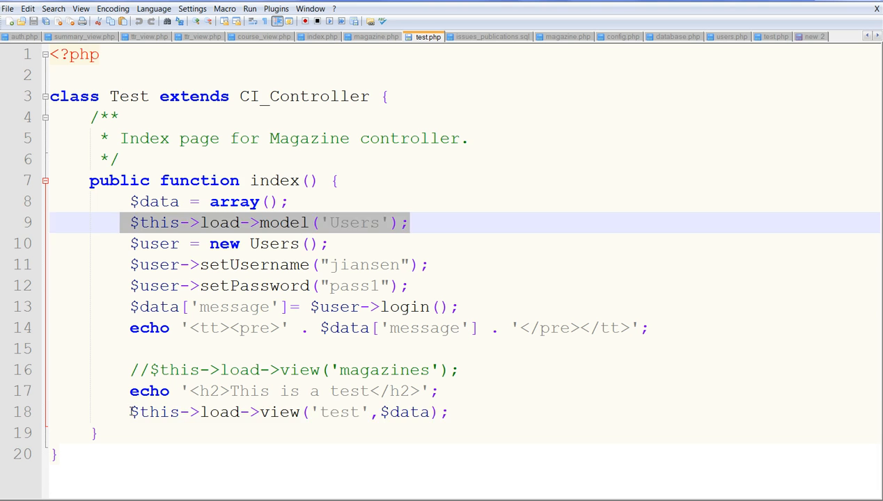
Point out the test view load and username/password setter lines, then open users.php in Notepad++
click(358, 412)
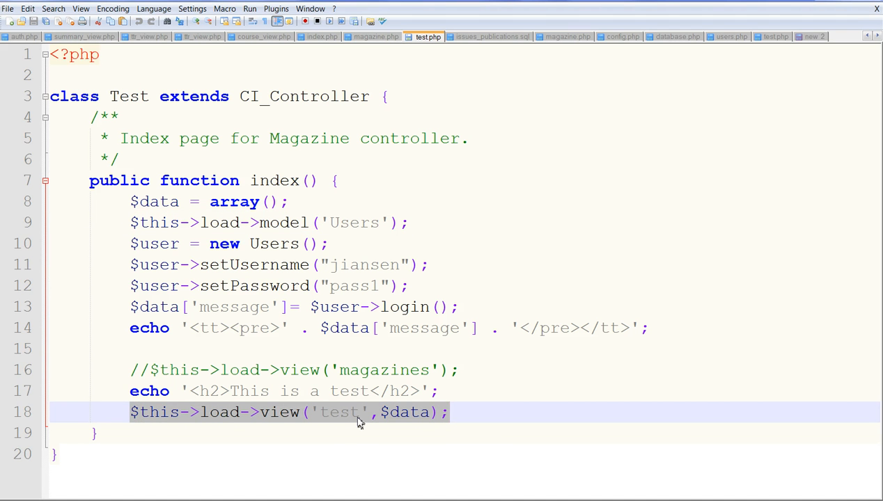
mouse_move(396, 423)
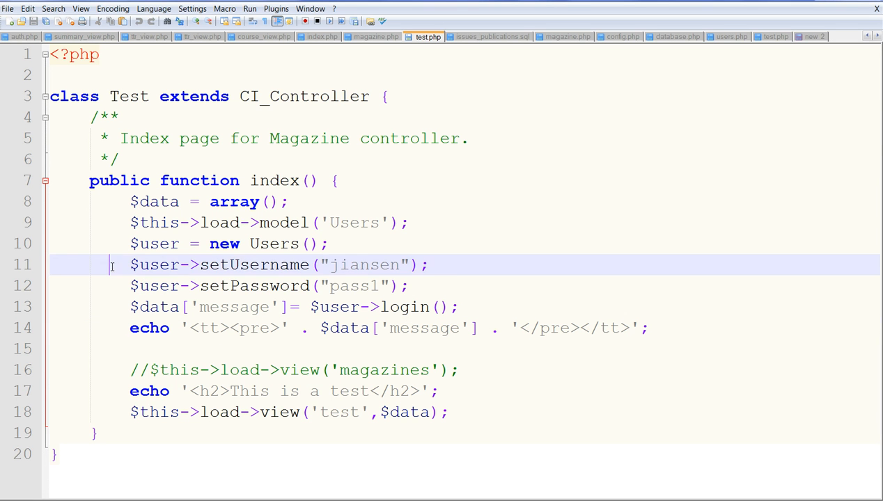
drag(110, 264, 411, 285)
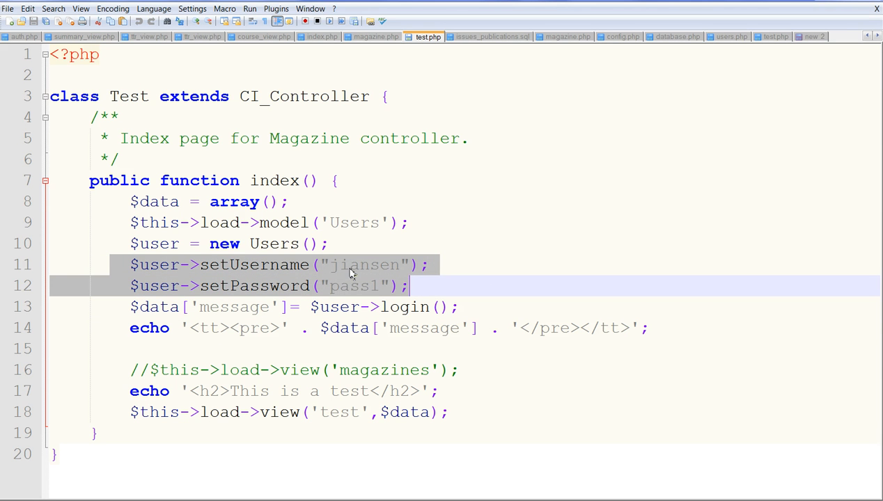
mouse_move(346, 260)
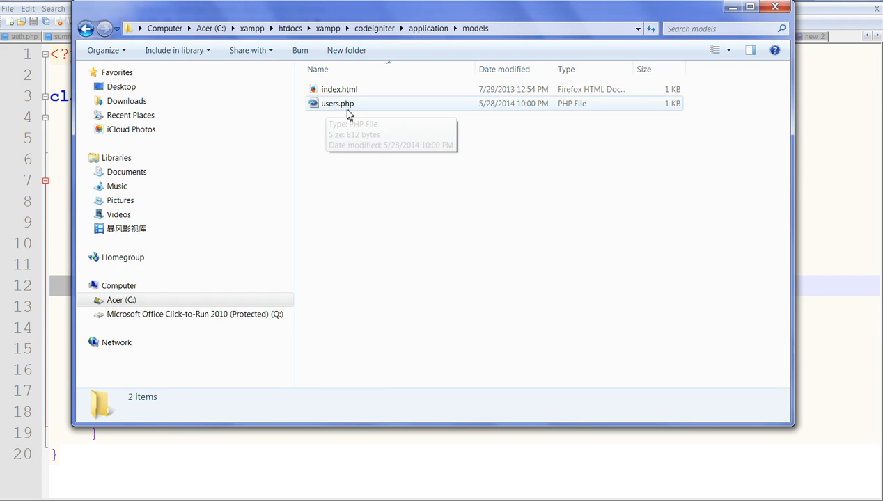
right_click(336, 103)
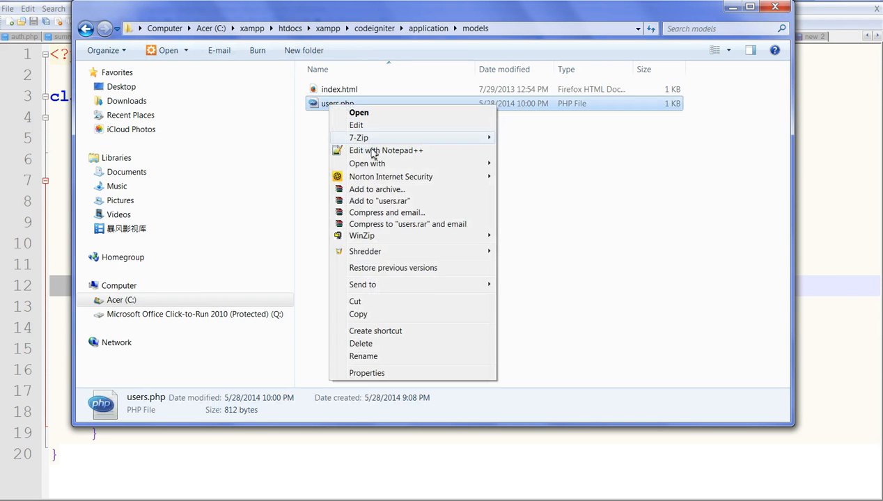
click(386, 150)
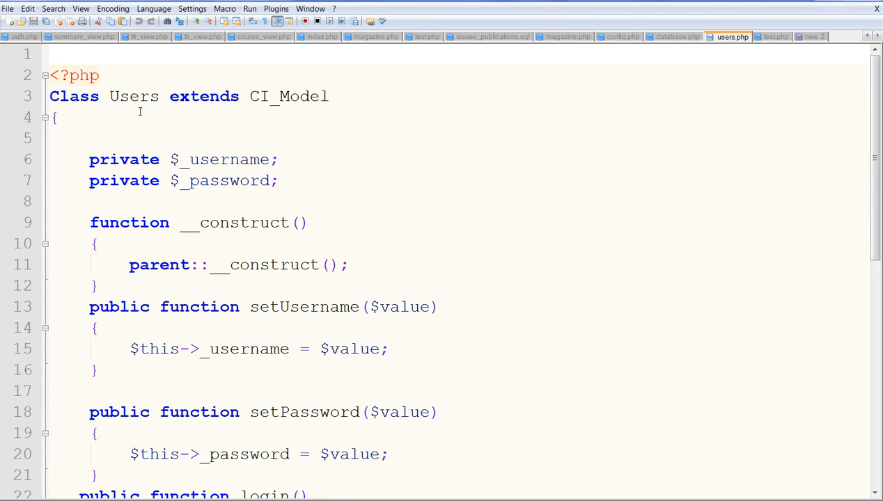
Highlight the Users class, its CI_Model parent and the private username and password properties
double_click(134, 96)
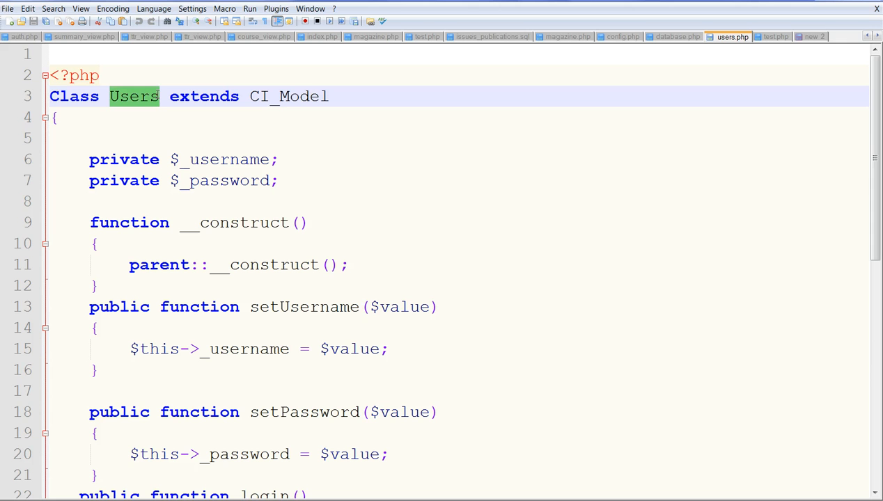
click(119, 96)
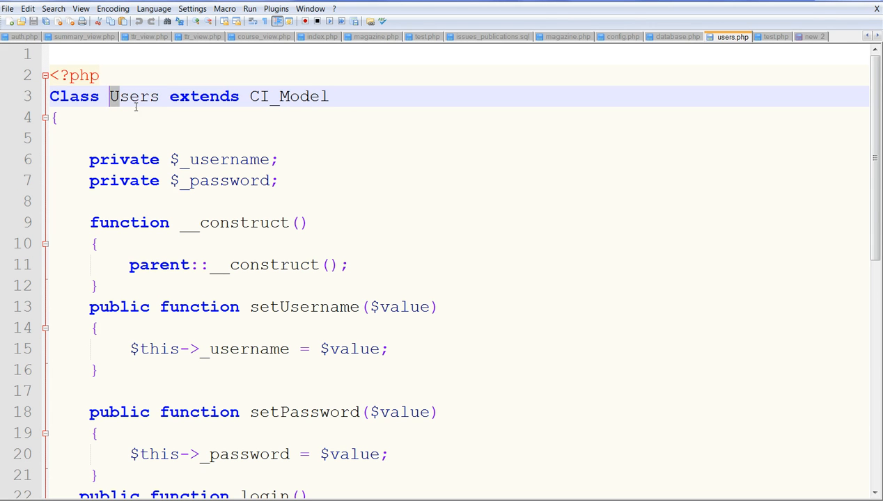
double_click(288, 96)
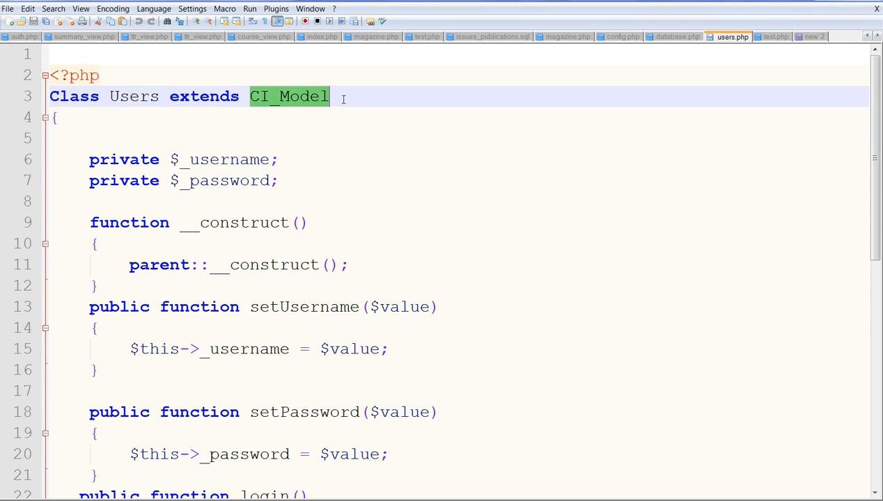
mouse_move(308, 104)
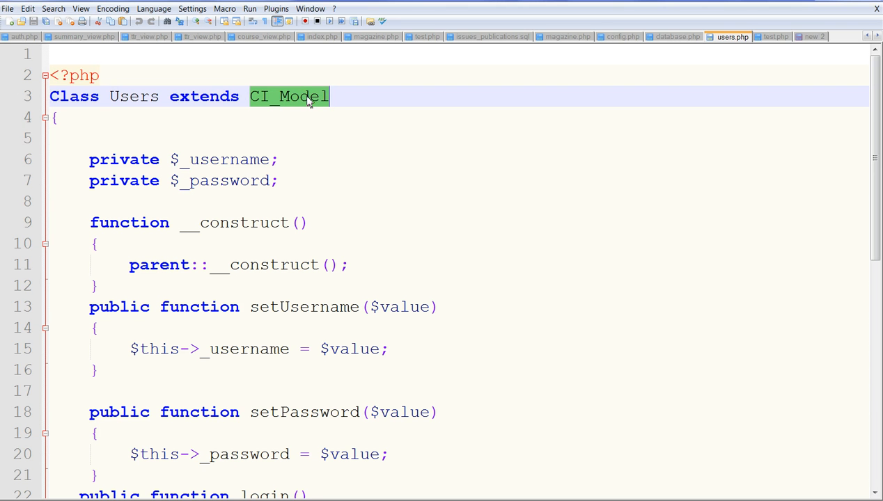
drag(89, 159, 279, 180)
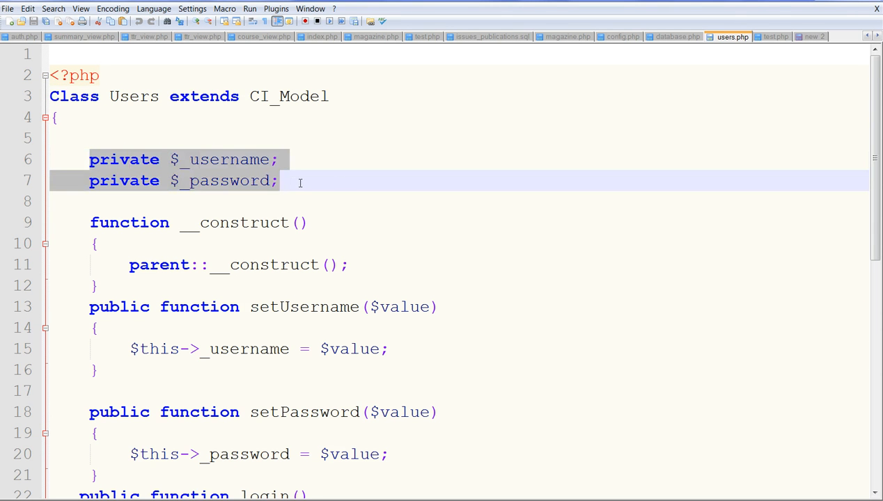
Walk through setPassword and the login query, then open the views folder in Explorer
scroll(down, 3)
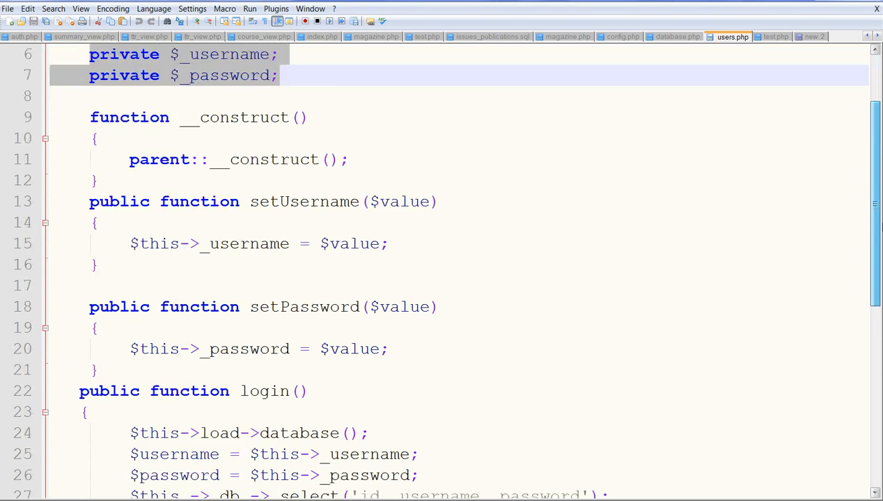
scroll(down, 3)
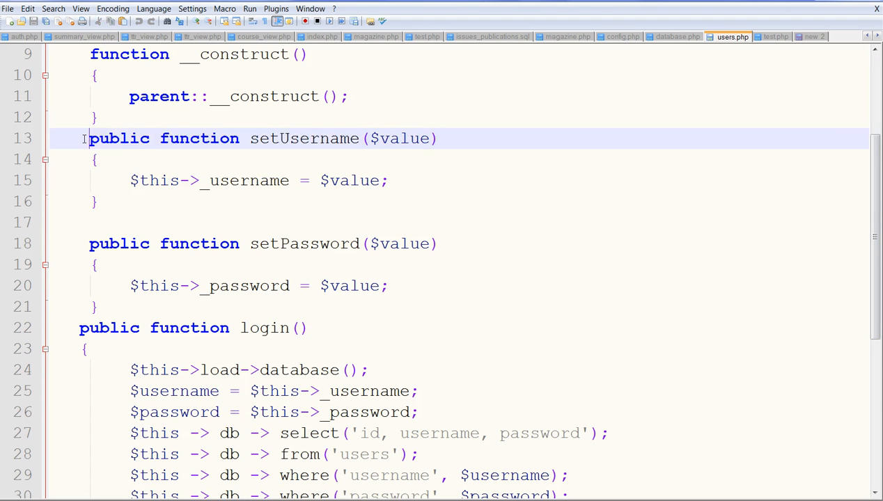
drag(89, 138, 98, 201)
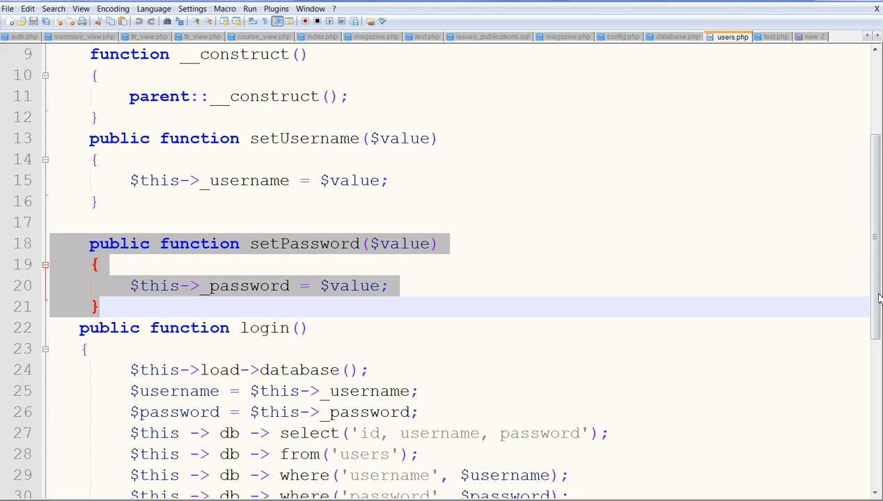
scroll(down, 3)
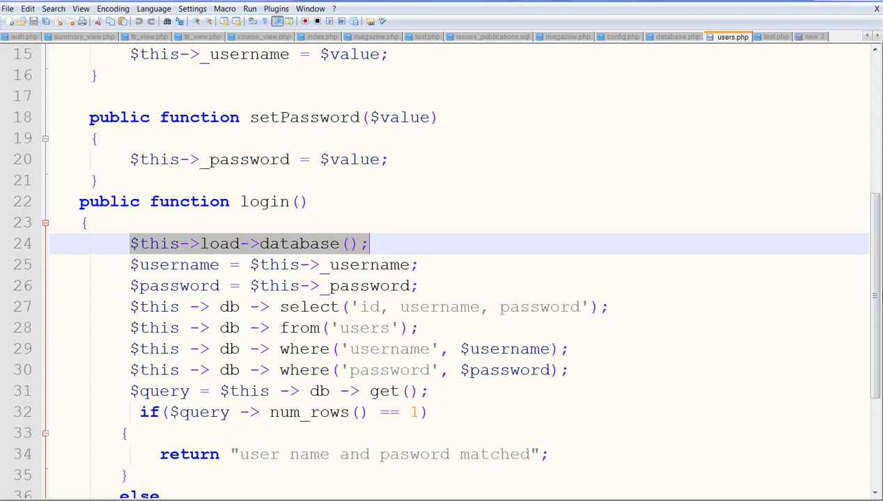
scroll(down, 3)
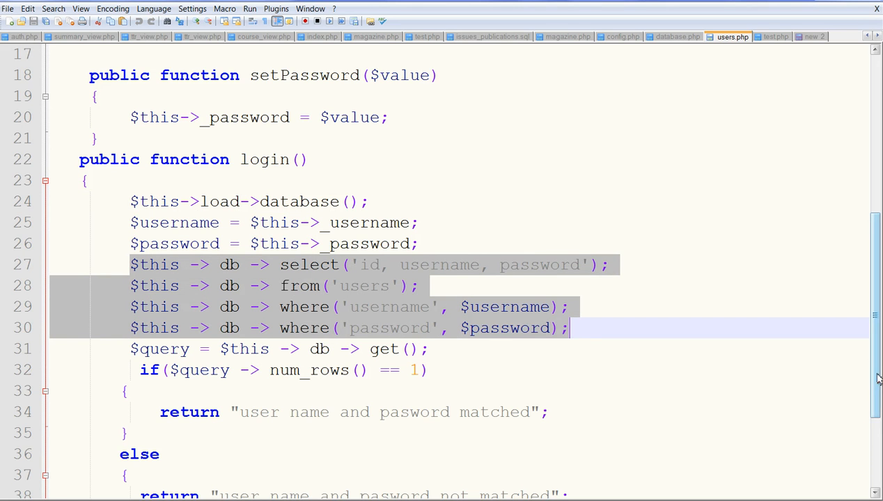
scroll(down, 3)
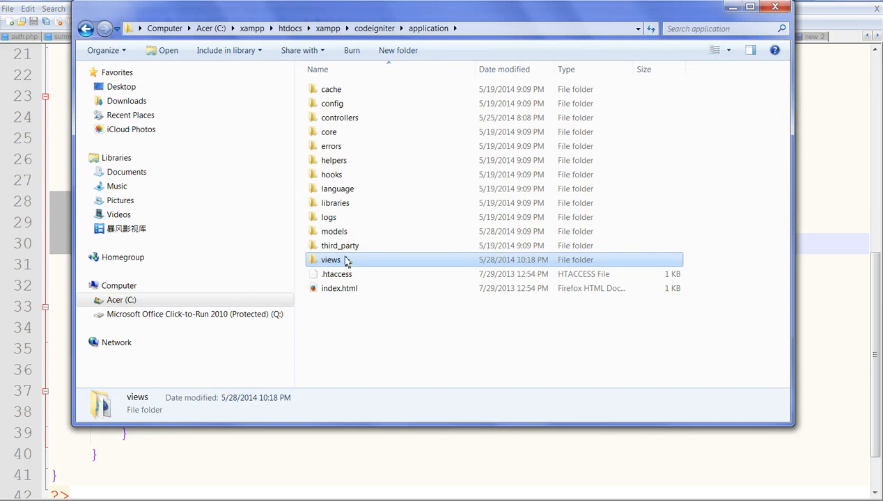
double_click(331, 260)
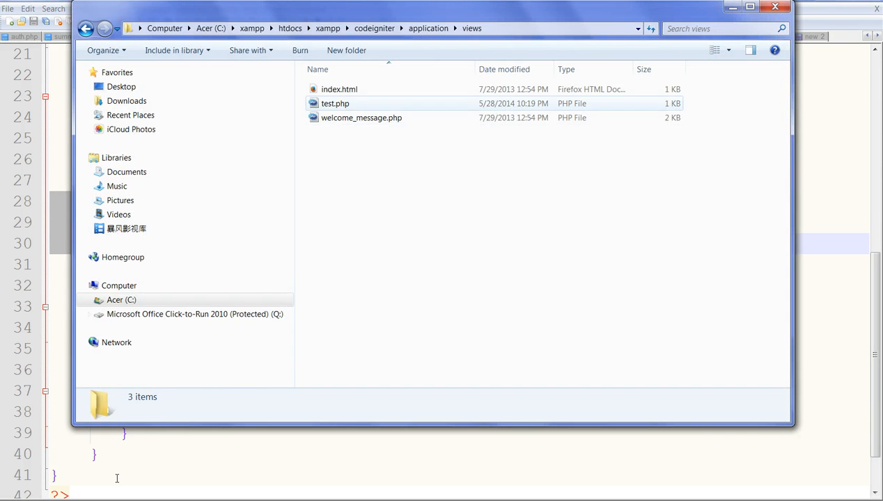